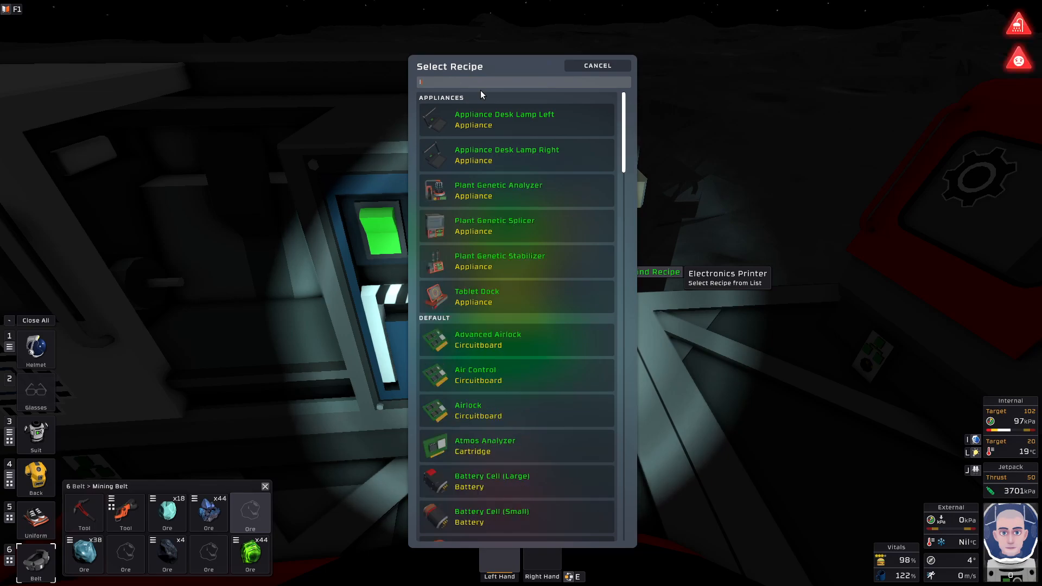
Filter the printer recipes by 'log' and select Kit (Logic Processor)
type("log")
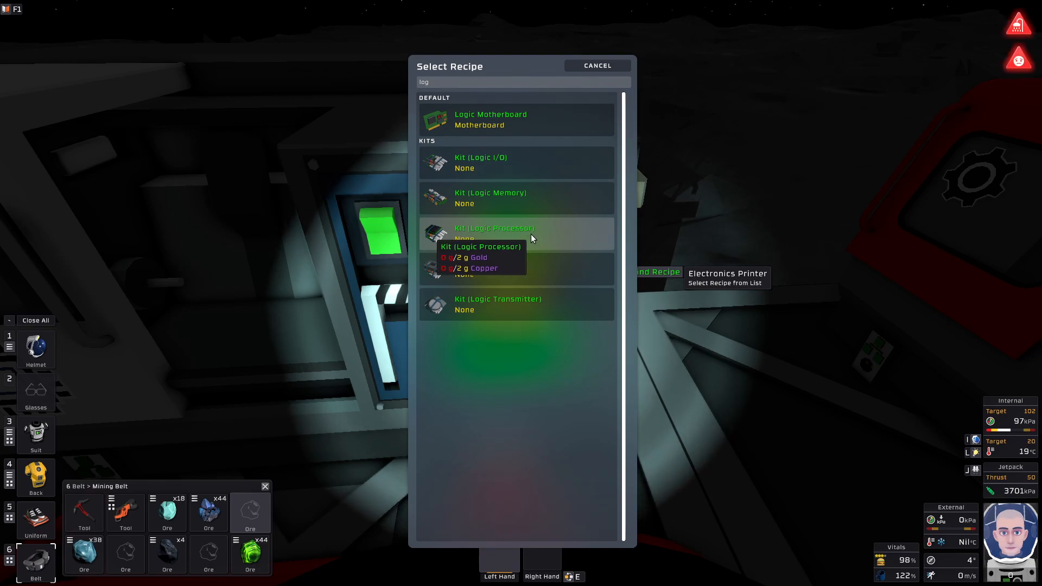
left_click(595, 65)
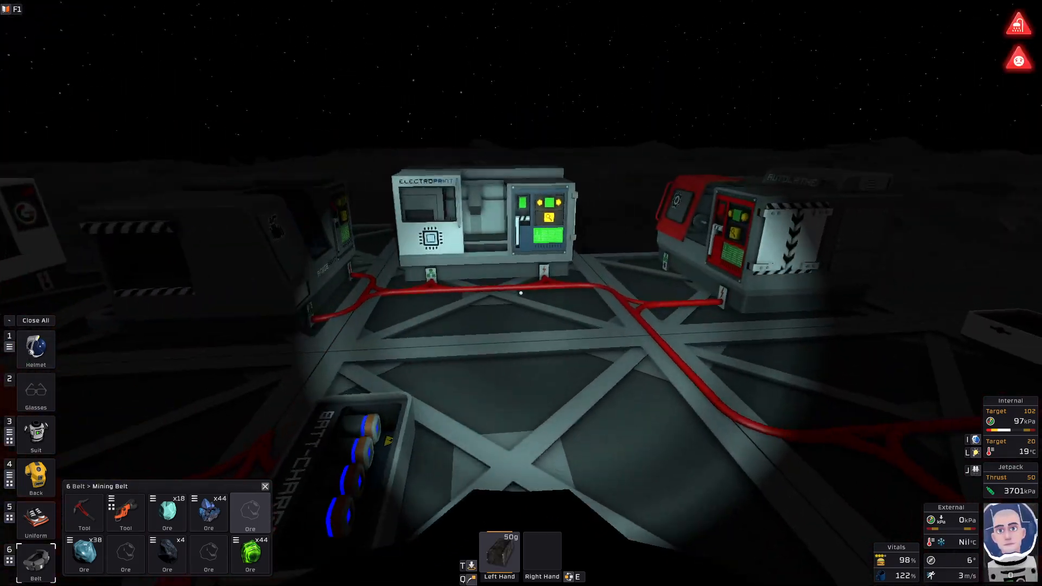
mouse_move(521, 293)
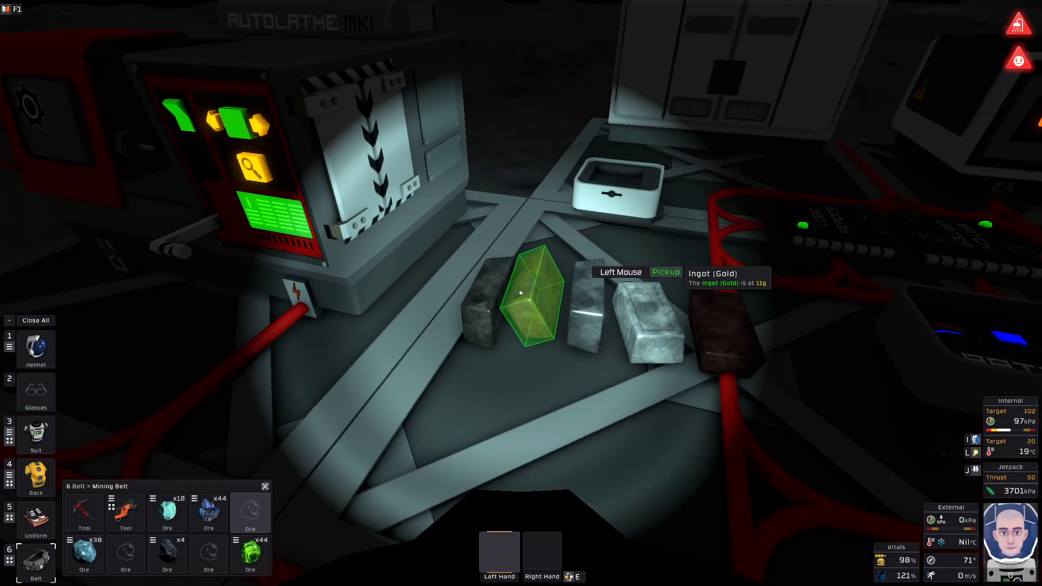
Pick up the gold ingot lying beside the autolathe
left_click(530, 295)
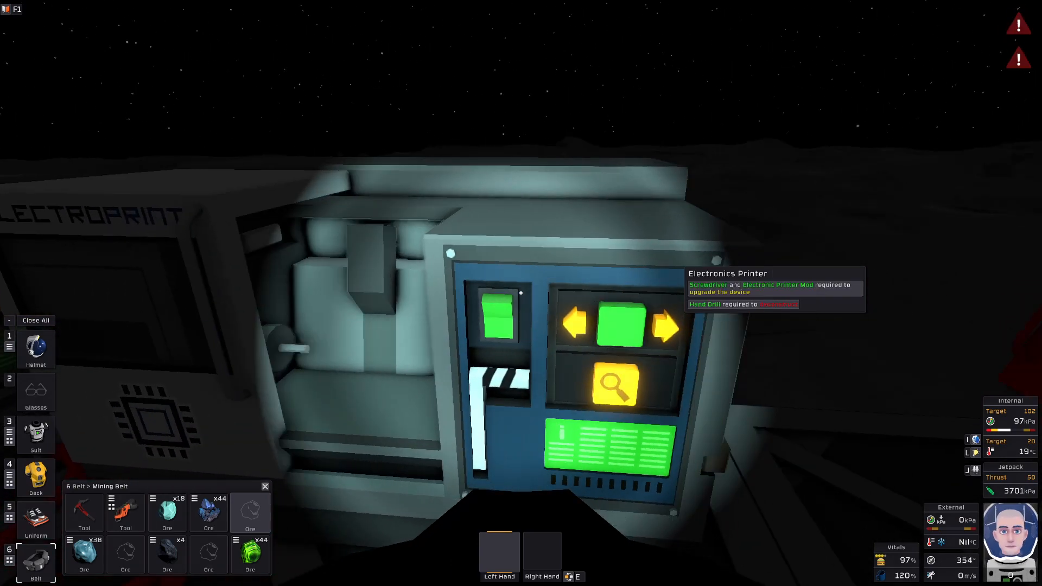
Search the printer recipes for 'lo' and print Kit (Logic Processor)
left_click(613, 386)
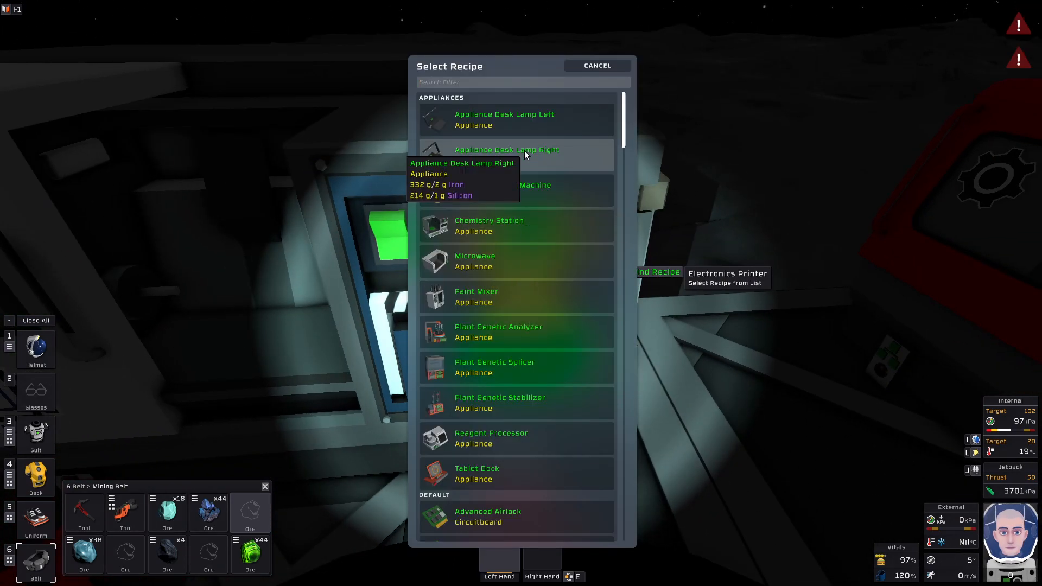
type("lo")
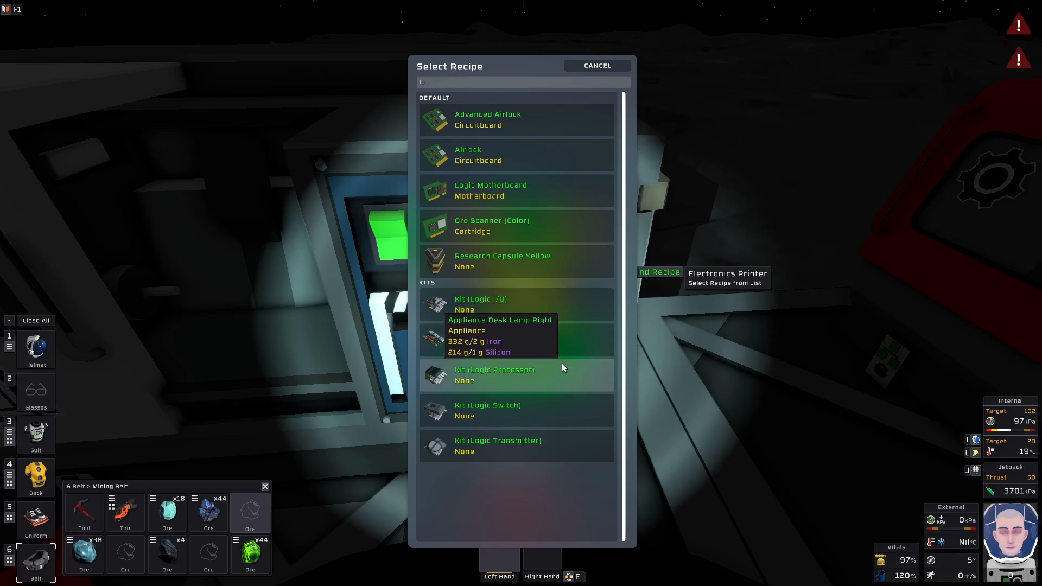
left_click(487, 119)
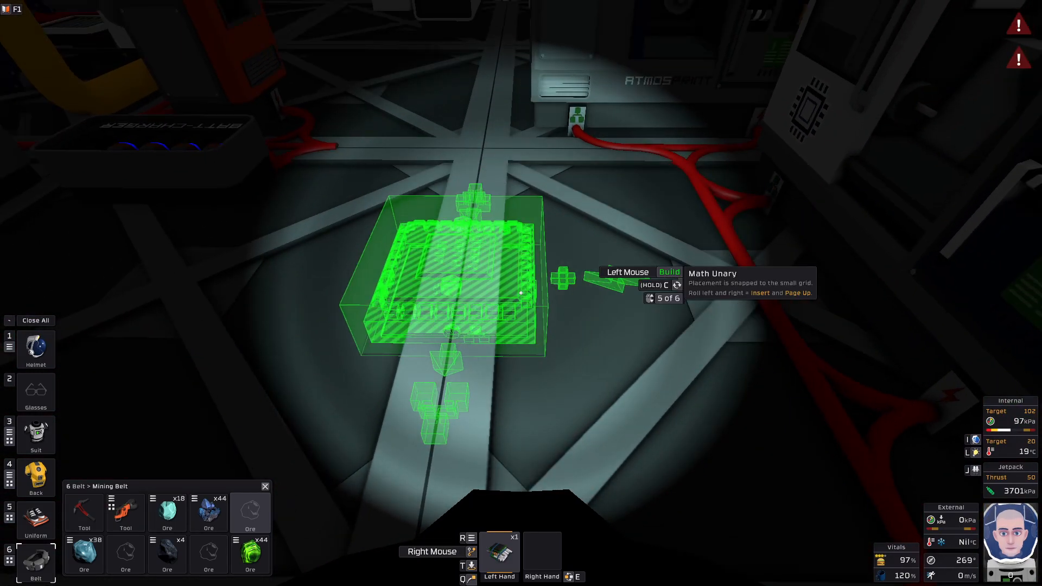
Cycle the logic kit variants to Logic Select and build it on the floor
scroll("down", 3)
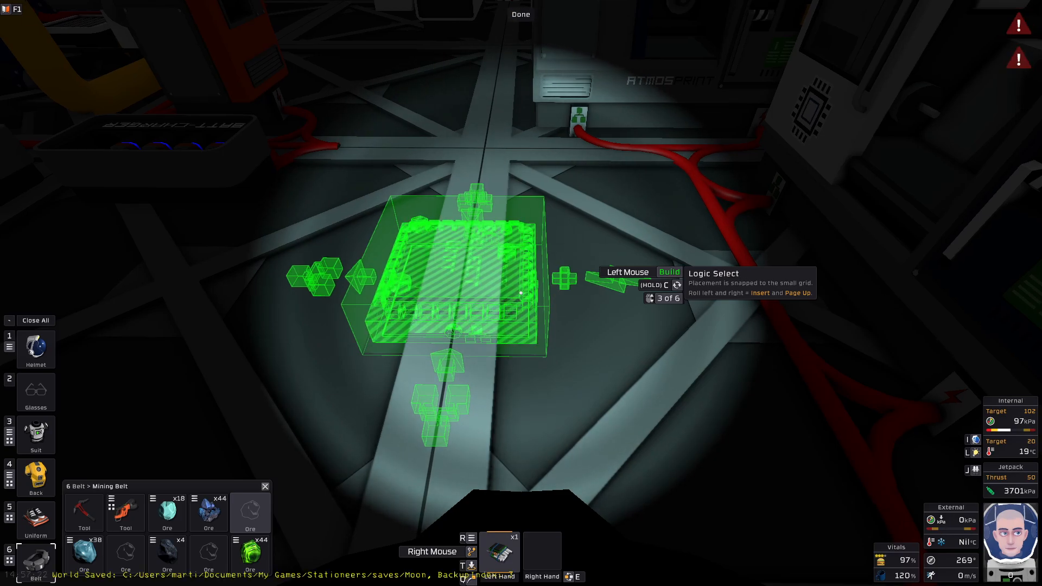
scroll("down", 3)
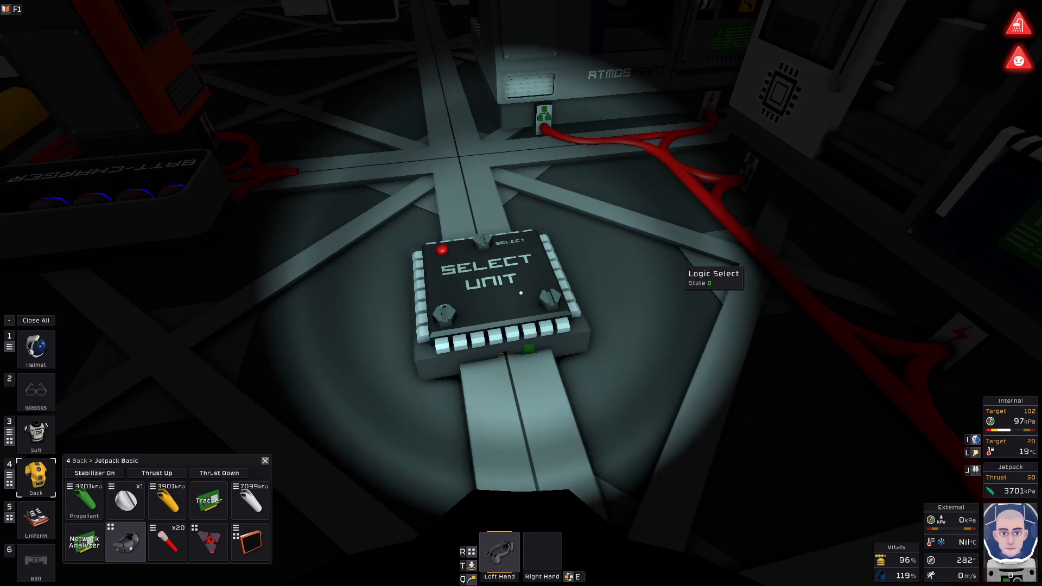
Deconstruct the Logic Select unit back into a logic kit
left_click(36, 561)
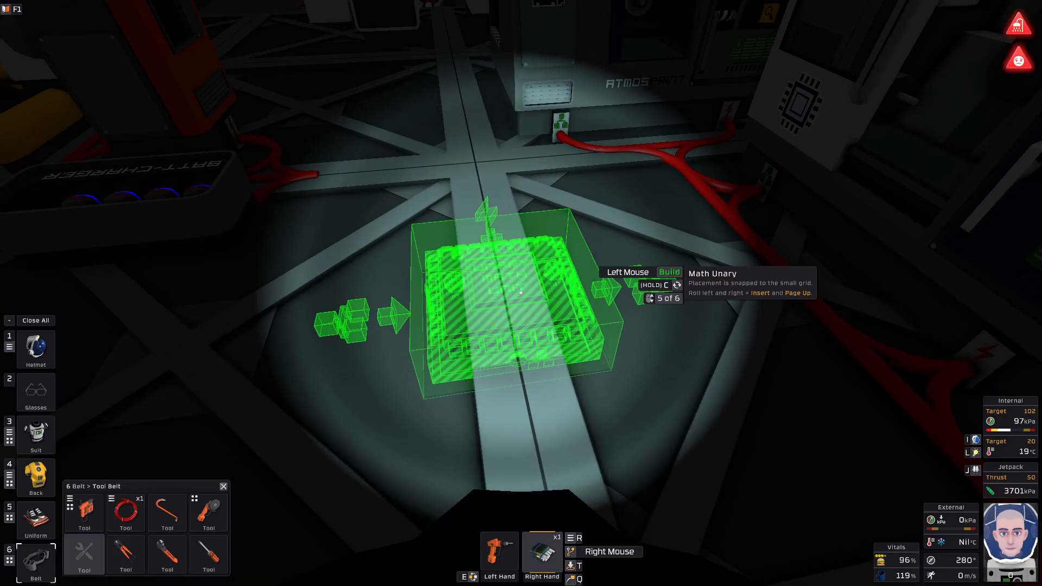
Scroll through Math Unary and Logic Min/Max variants, then return to the printer
scroll("down", 3)
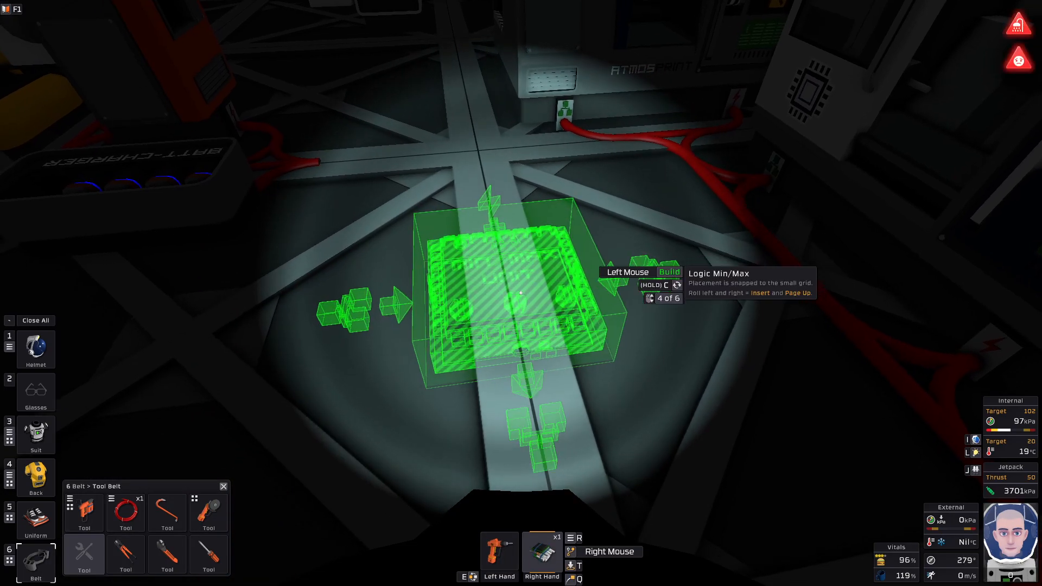
scroll("down", 3)
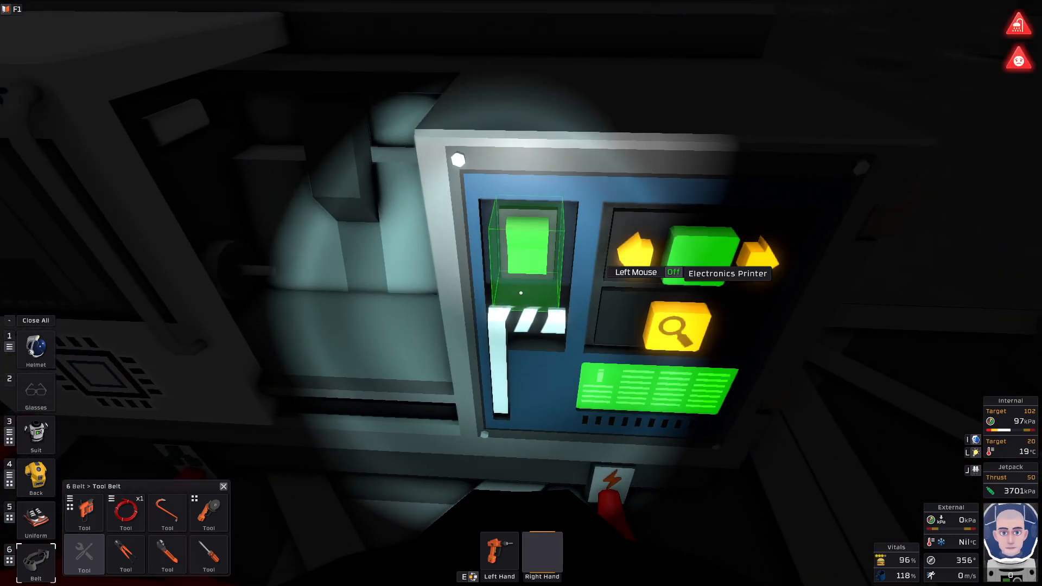
Filter the printer recipes by 'log' and select Kit (Logic I/O)
left_click(675, 327)
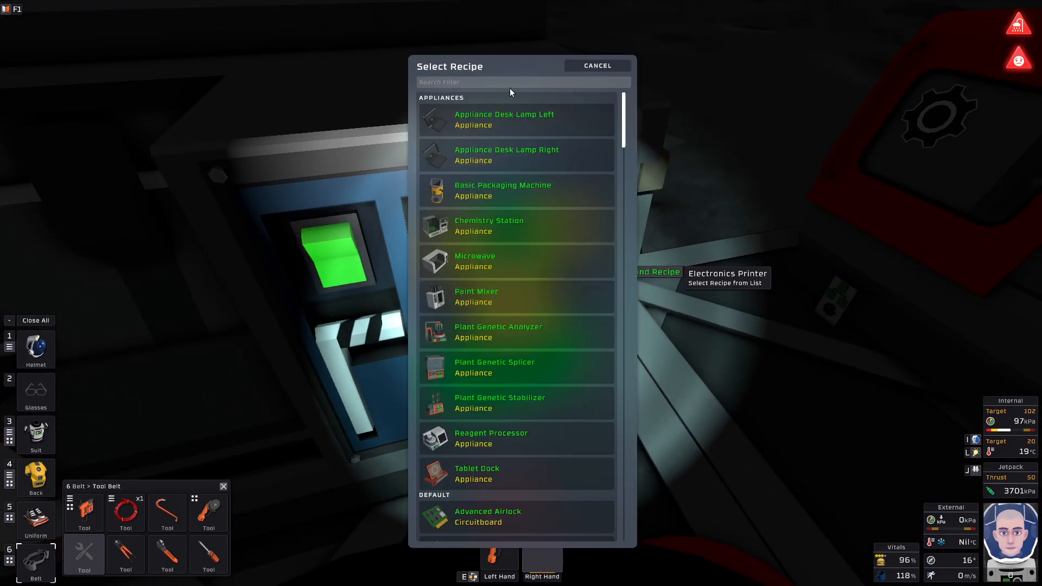
left_click(522, 82)
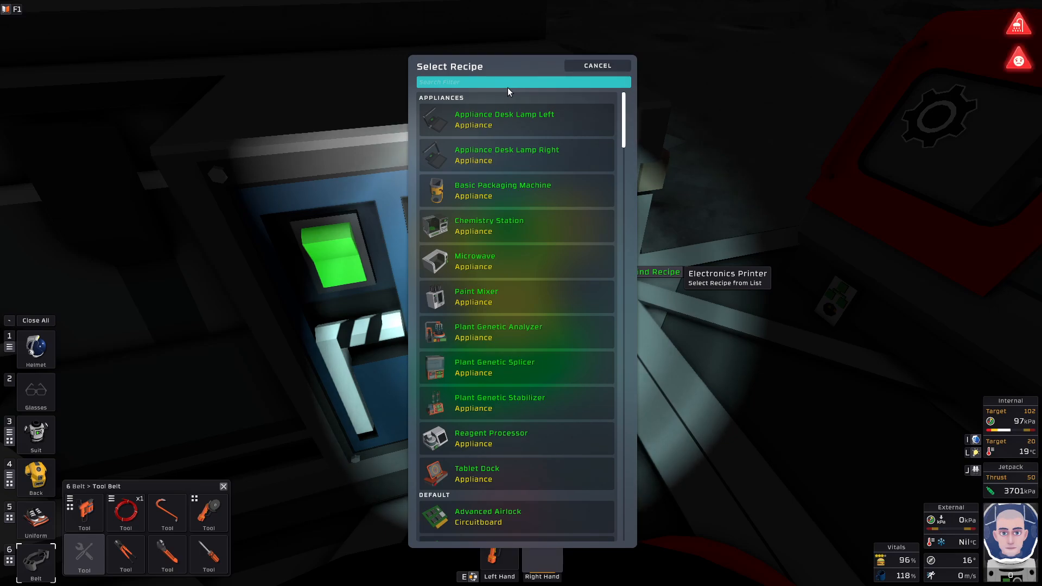
type("logic")
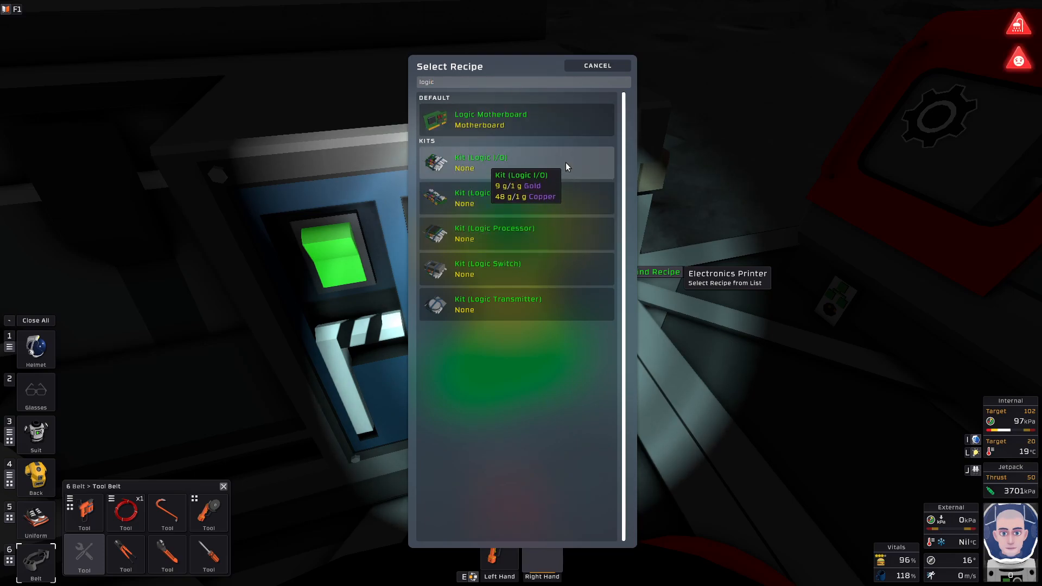
left_click(595, 65)
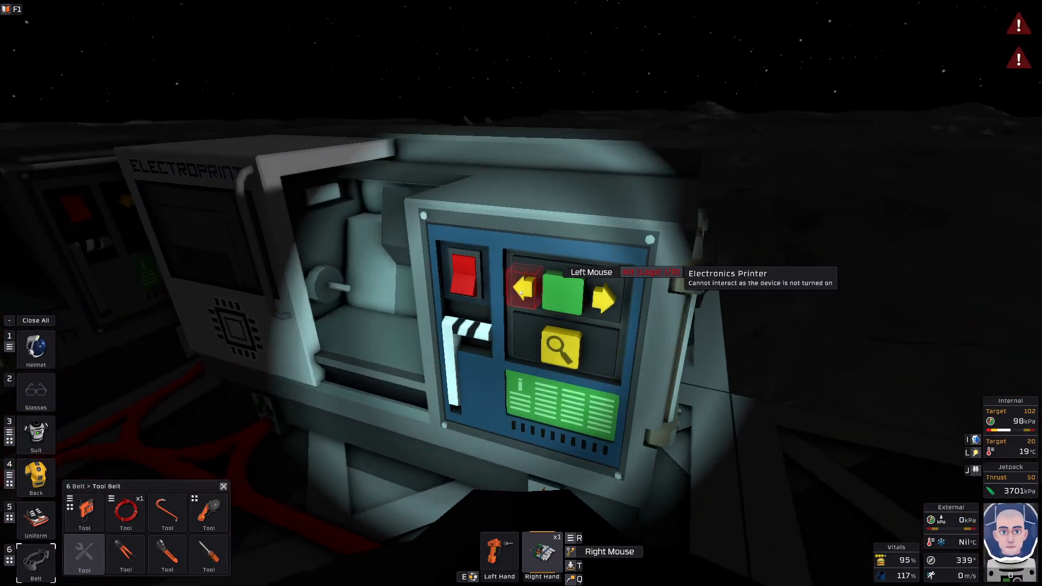
Filter the printer recipes by 'batt' and select Kit (Battery)
left_click(558, 349)
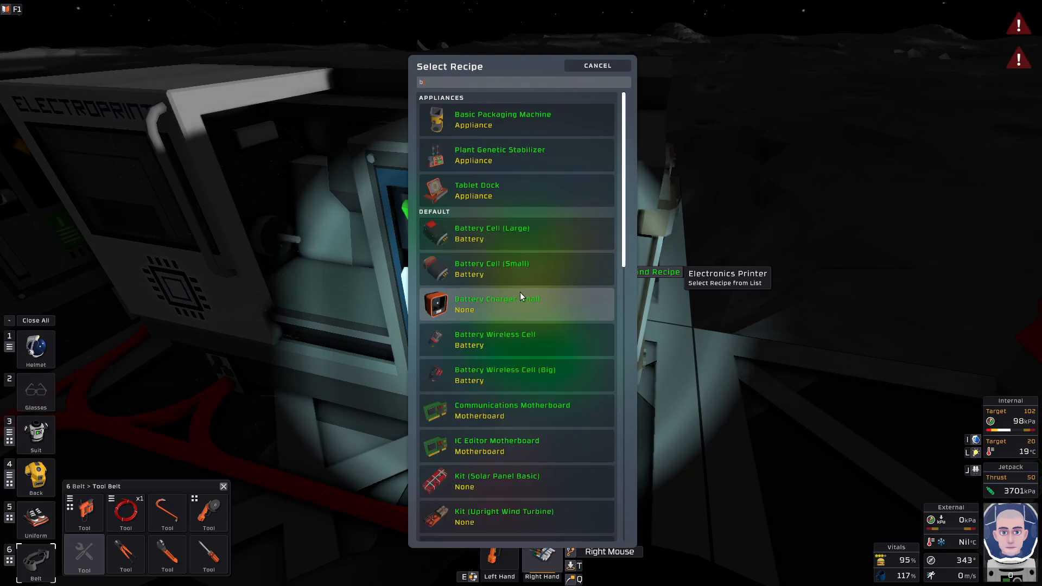
type("att")
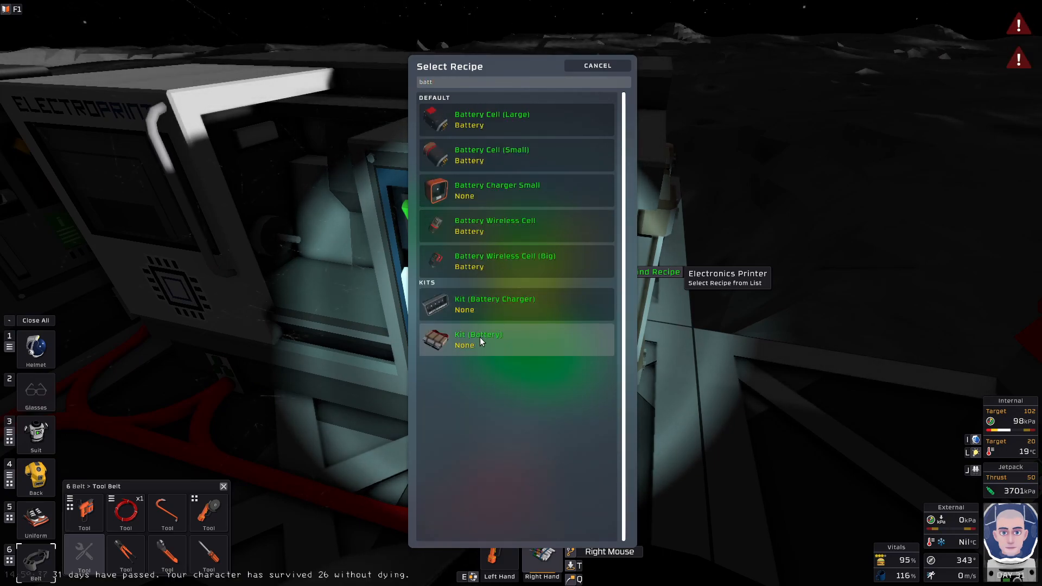
left_click(479, 339)
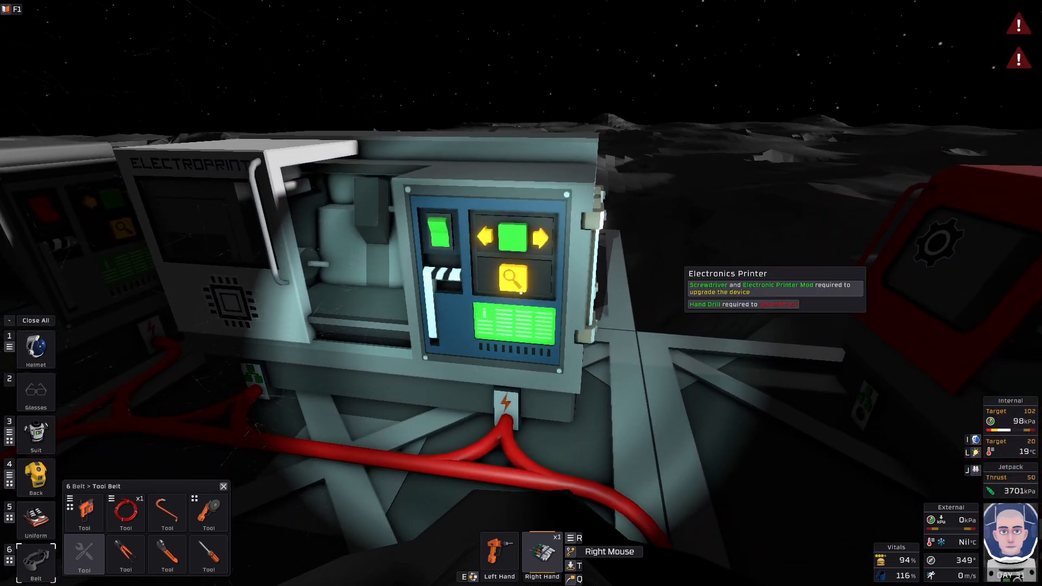
Hold the Daylight Sensor kit and preview it on the floor beside the Atmosprint
left_click(513, 275)
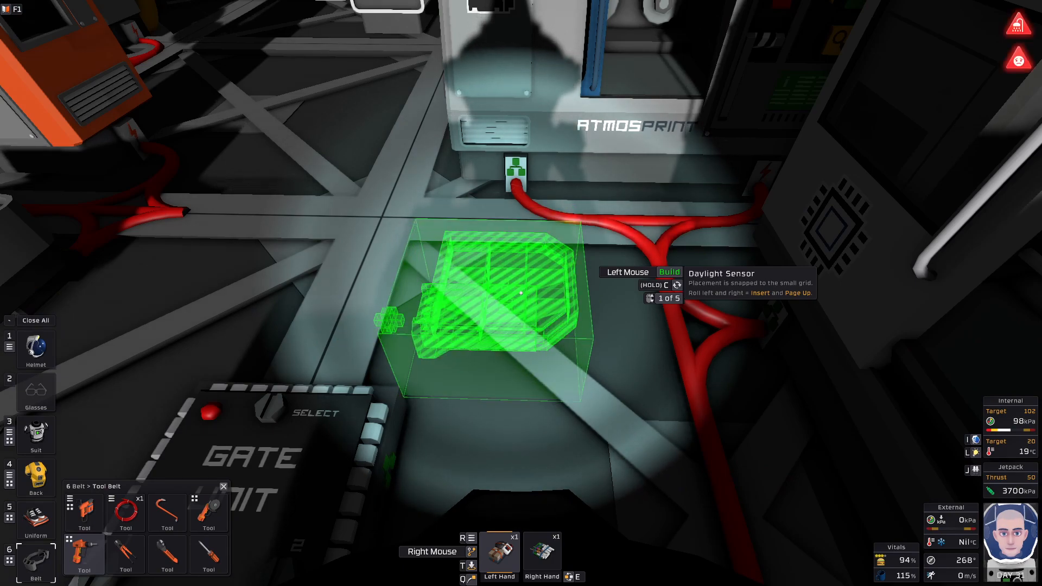
Build the Daylight Sensor, then head outside to the Short Locker
left_click(506, 293)
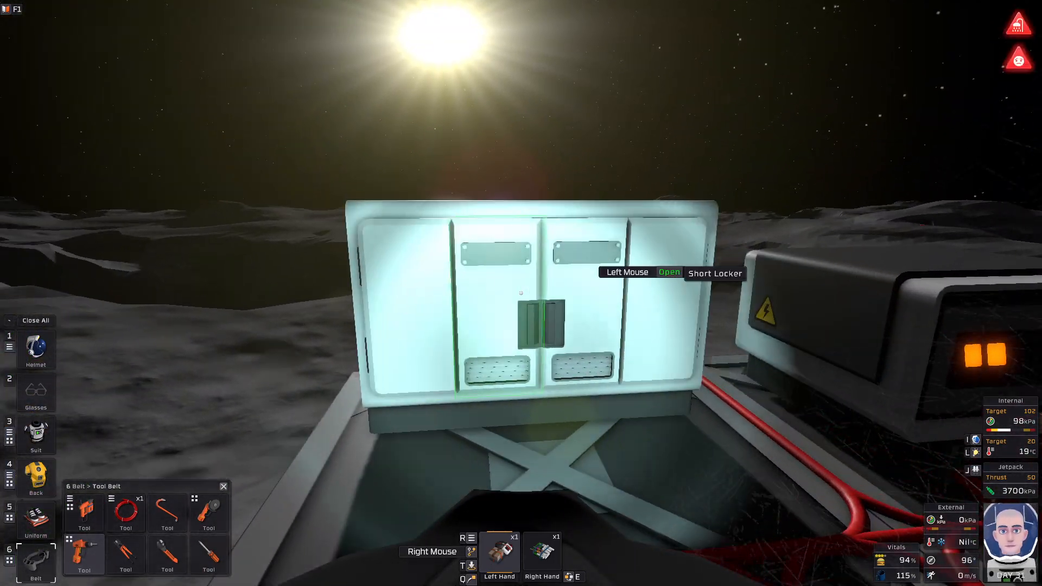
left_click(520, 292)
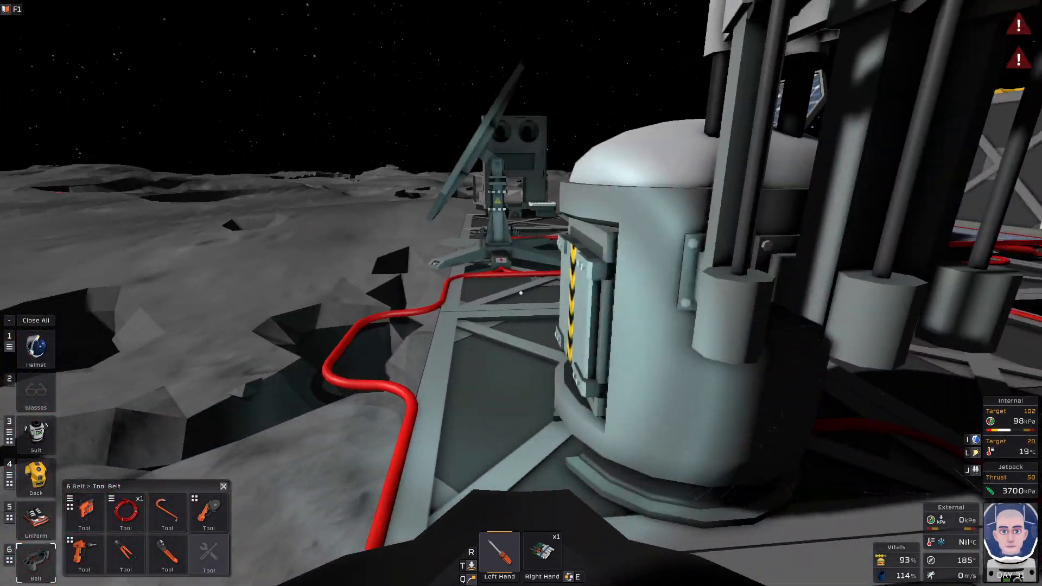
mouse_move(521, 293)
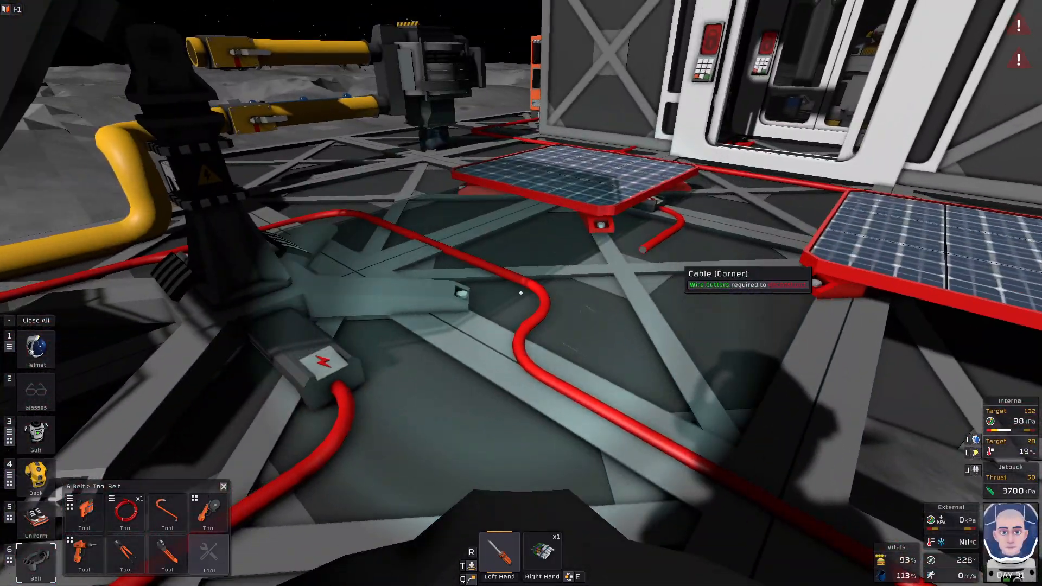
mouse_move(521, 293)
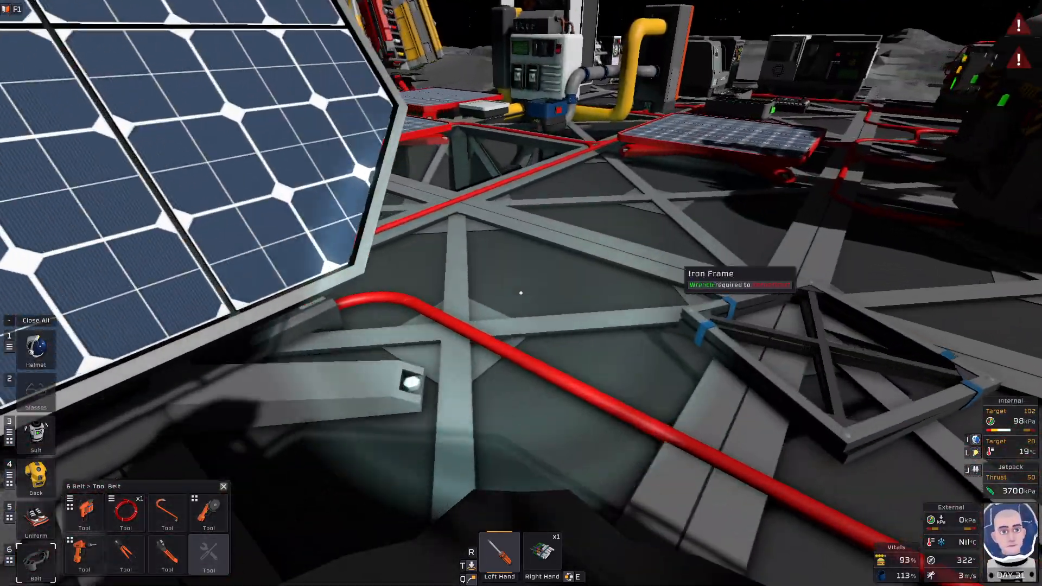
mouse_move(521, 293)
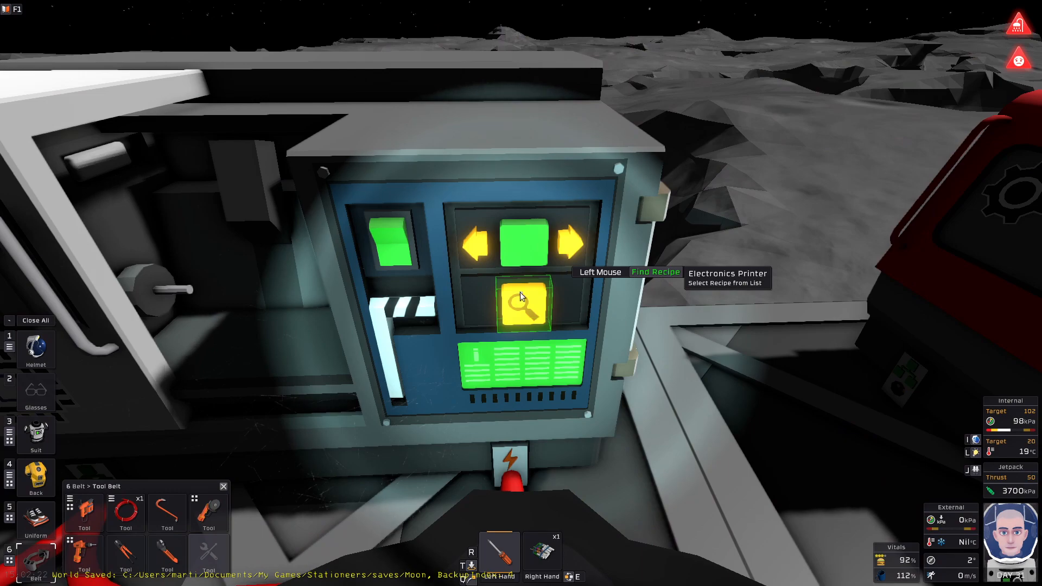
Filter the Electronics Printer's recipe list by 'log' to show the logic kits
left_click(521, 299)
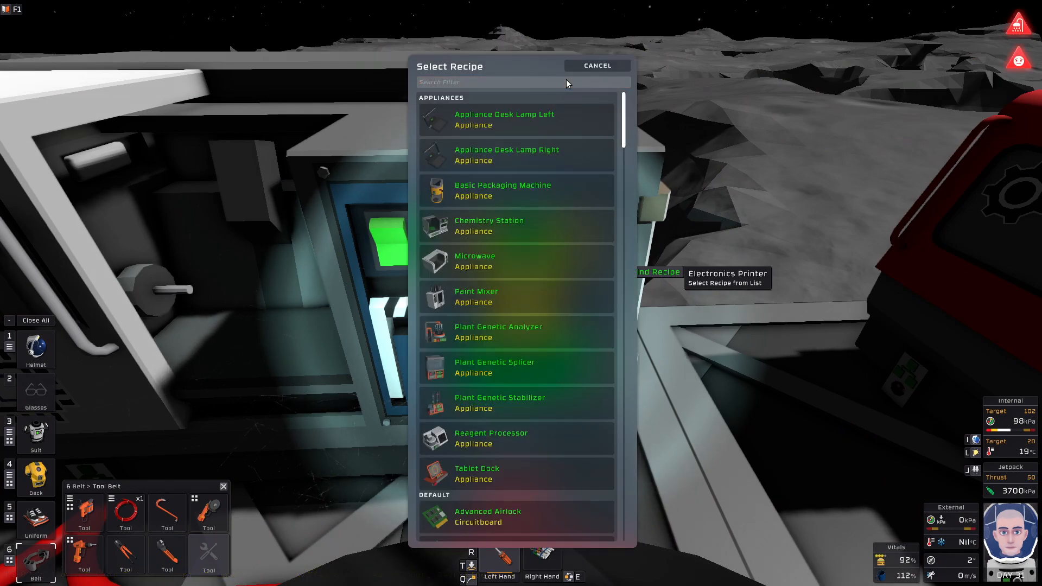
type("log")
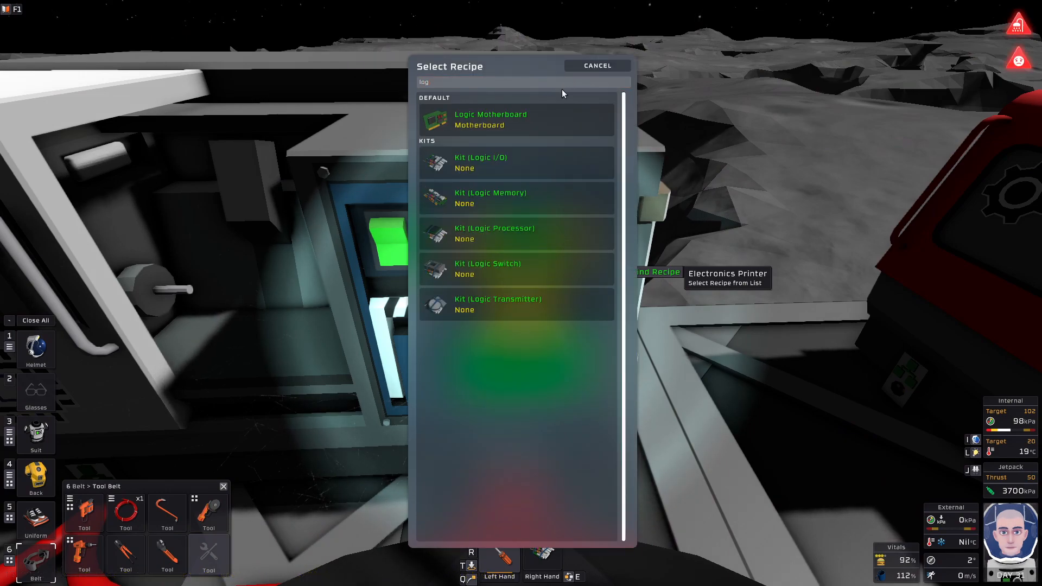